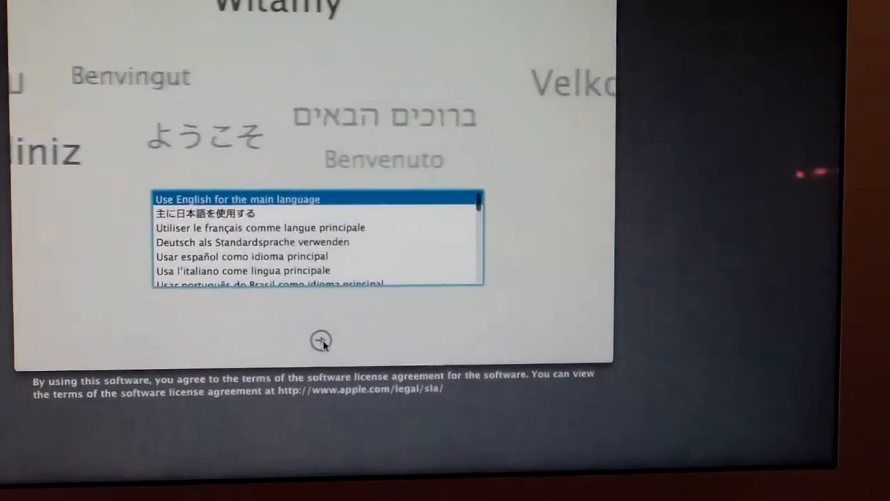
Accept English as language, United States as country, and the U.S. keyboard layout
click(320, 340)
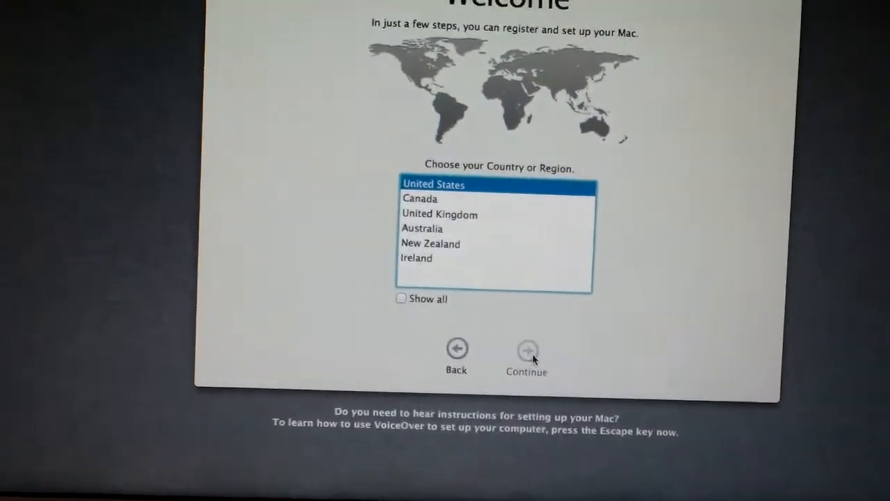
click(527, 347)
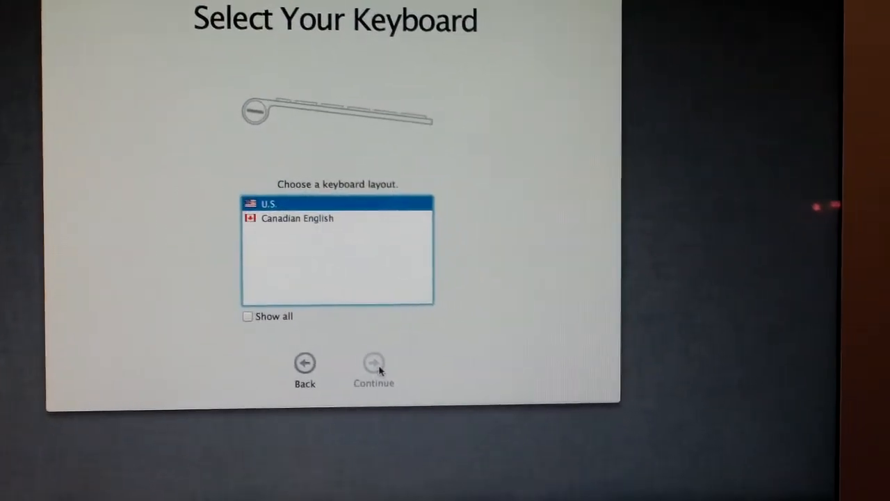
click(374, 361)
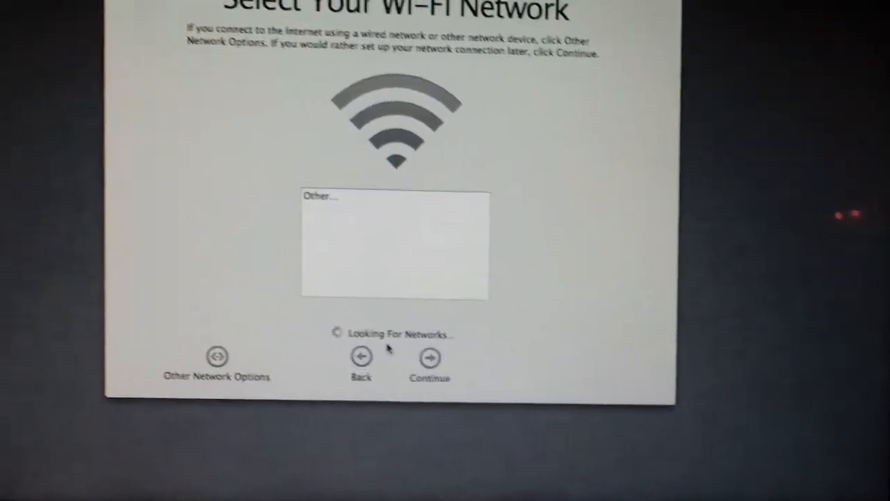